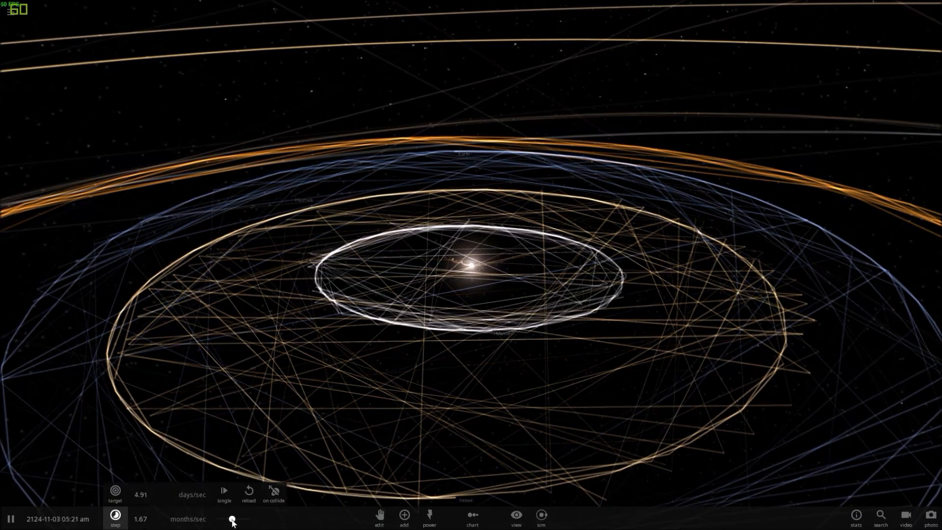
Raise the simulation speed to several months per second so orbit trails lengthen.
{"action": "left_click_drag", "start_coordinate": [232, 519], "coordinate": [249, 519]}
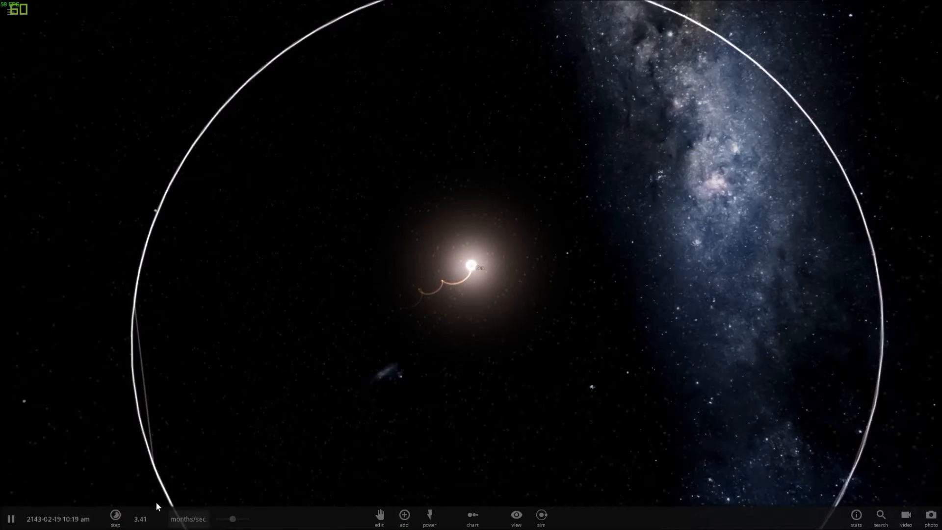
Adjust the bottom time bar while viewing the Sun's looping wobble trail.
{"action": "left_click", "coordinate": [114, 518]}
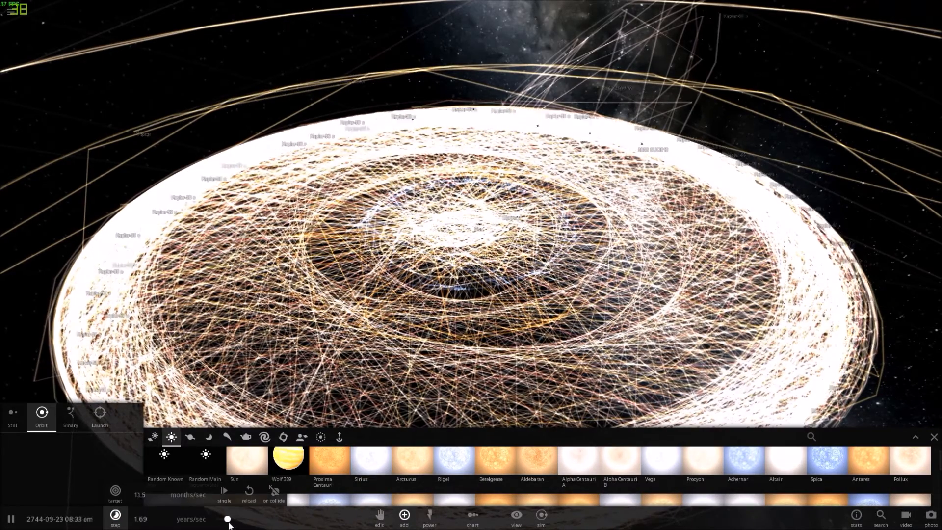
Push the speed slider up to years per second to build a dense trail disc.
{"action": "left_click_drag", "start_coordinate": [228, 518], "coordinate": [233, 519]}
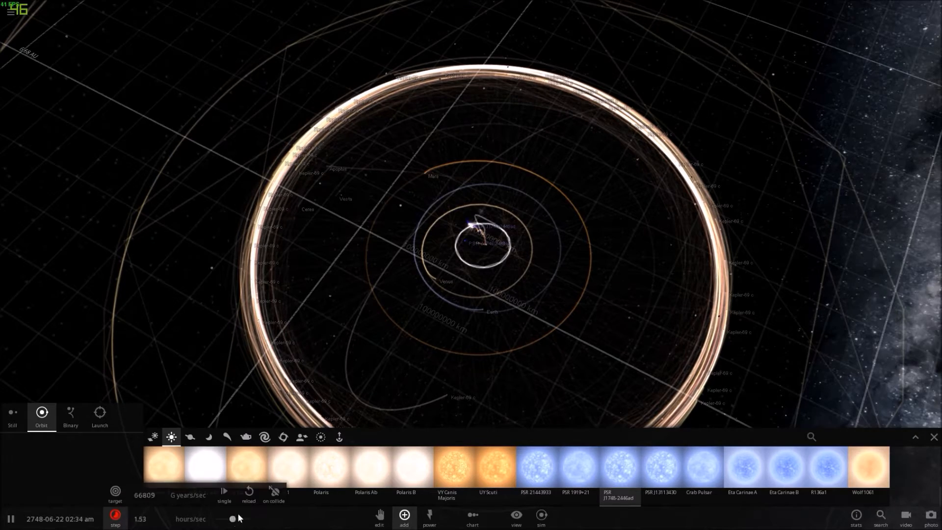
Slow the simulation to hours per second before placing the pulsar.
{"action": "left_click", "coordinate": [11, 518]}
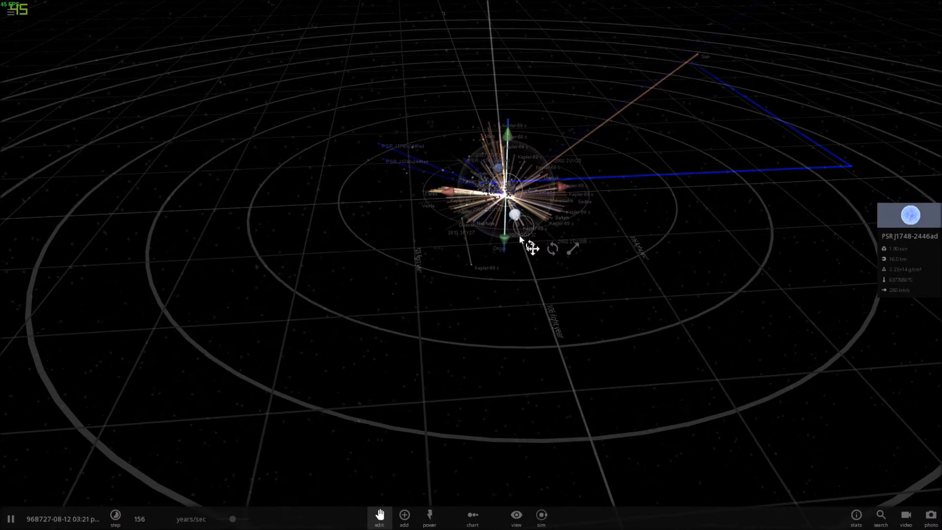
Grab pulsar PSR J1748-2446ad to reposition it near the Sun.
{"action": "left_click", "coordinate": [404, 514]}
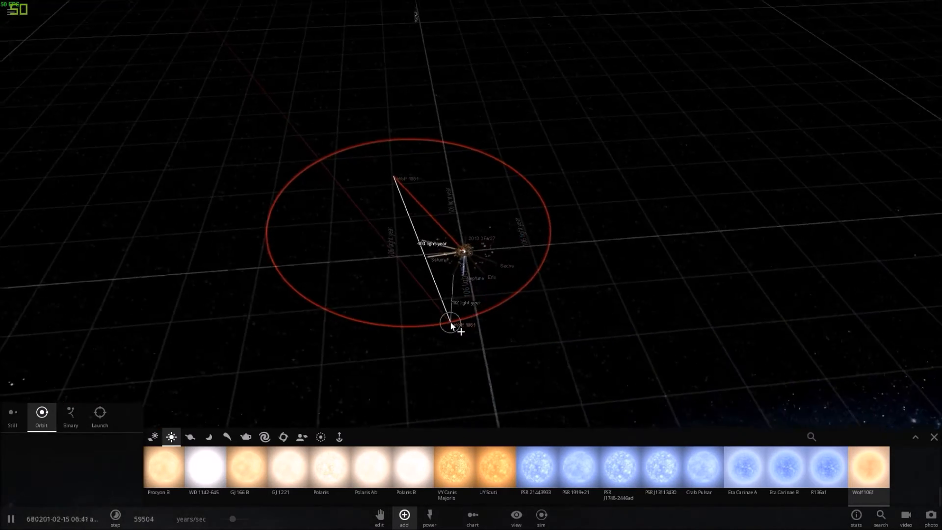
Launch two stars into orbit around the system's central body.
{"action": "left_click_drag", "start_coordinate": [453, 326], "coordinate": [497, 292]}
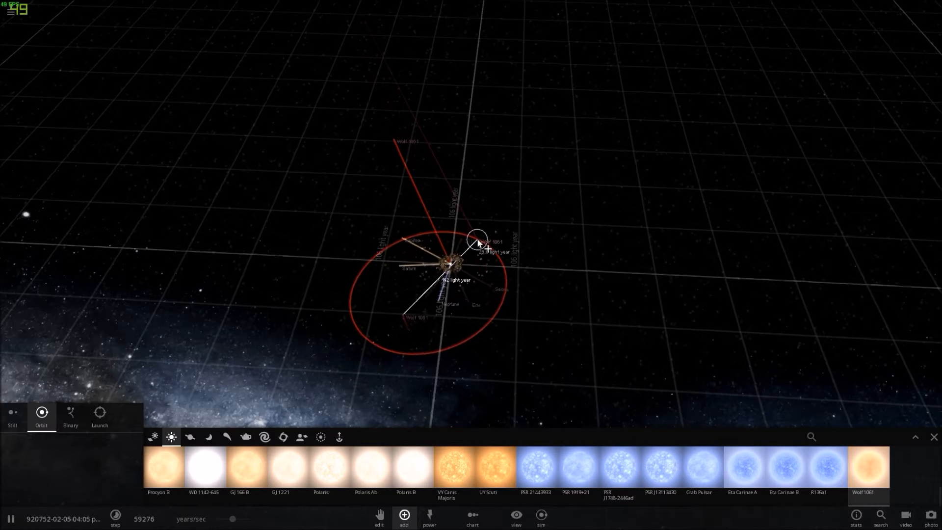
{"action": "left_click_drag", "start_coordinate": [478, 246], "coordinate": [447, 342]}
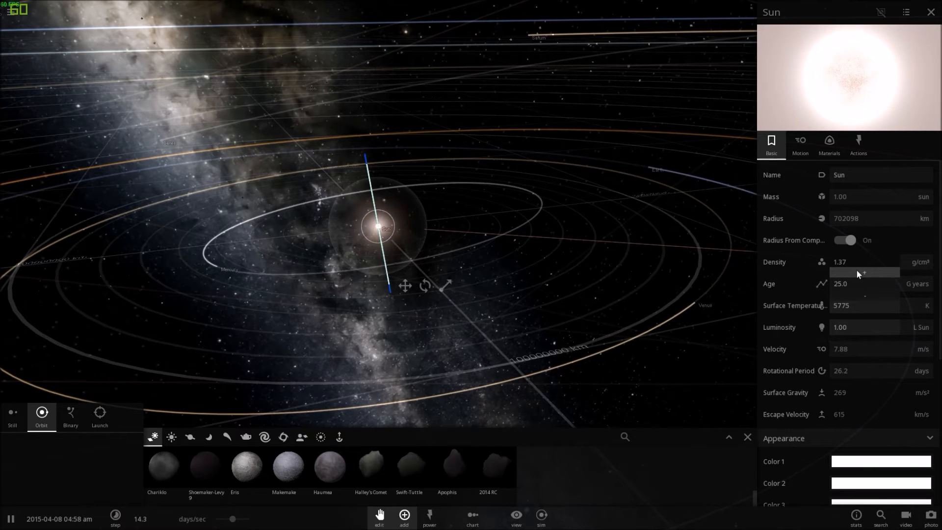
{"action": "mouse_move", "coordinate": [821, 283]}
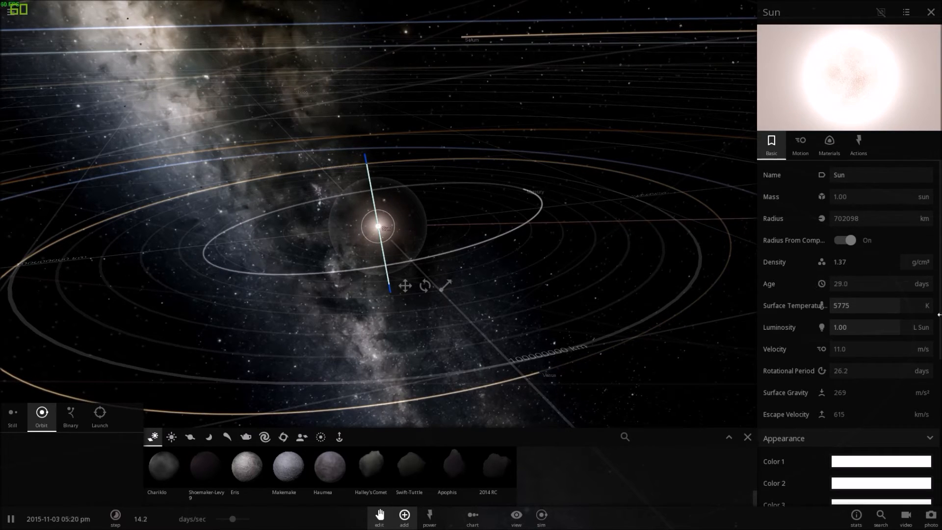
Enter 36.32 days as the Sun's age.
{"action": "type", "text": "36.3200000"}
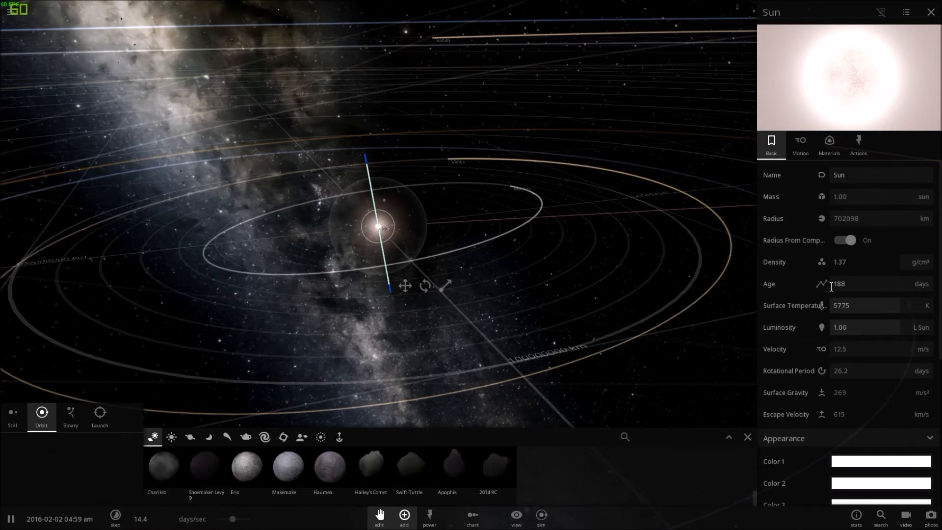
{"action": "left_click", "coordinate": [821, 284]}
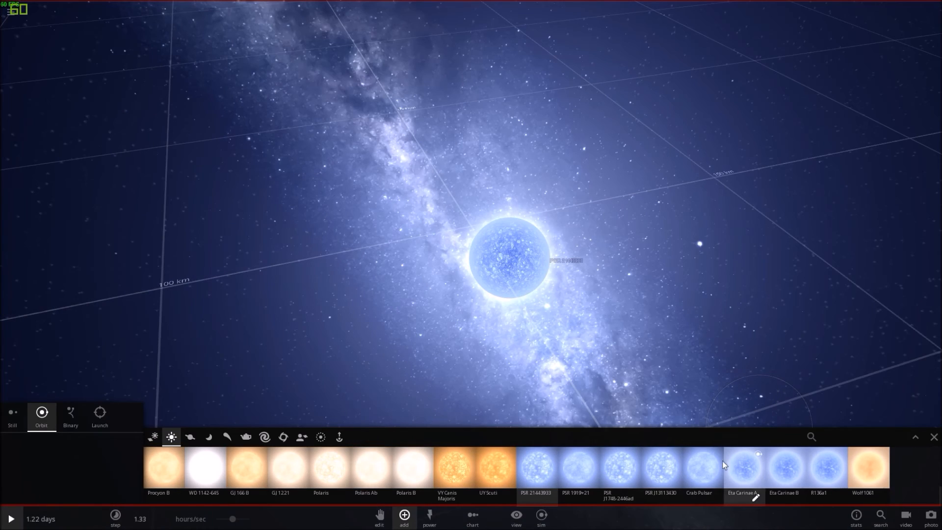
{"action": "mouse_move", "coordinate": [699, 466]}
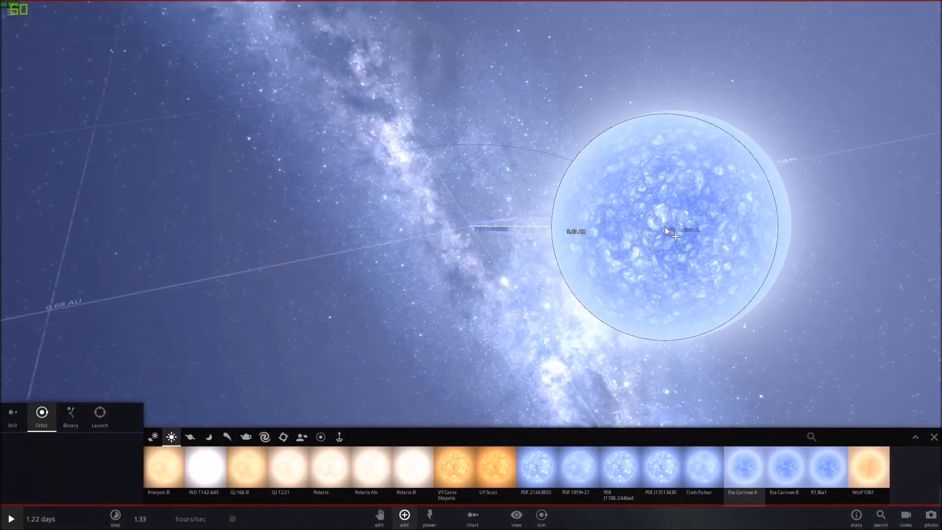
Zoom out to view Eta Carinae A on its wide orbit.
{"action": "scroll", "scroll_direction": "down", "scroll_amount": 3}
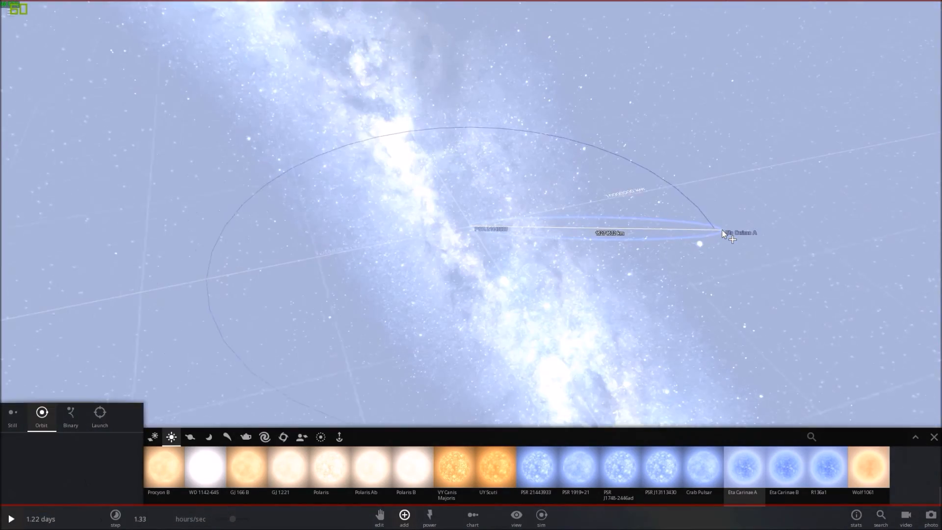